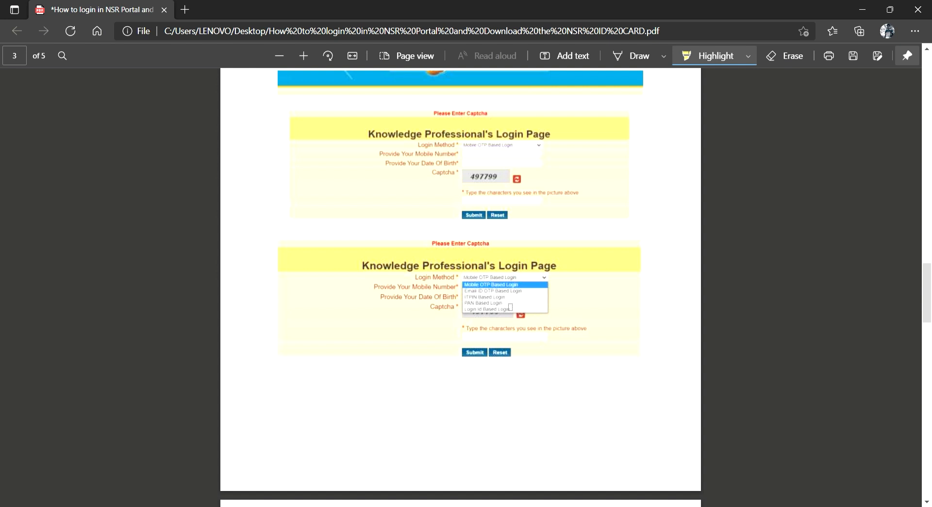
{"action": "scroll", "scroll_direction": "down", "scroll_amount": 3}
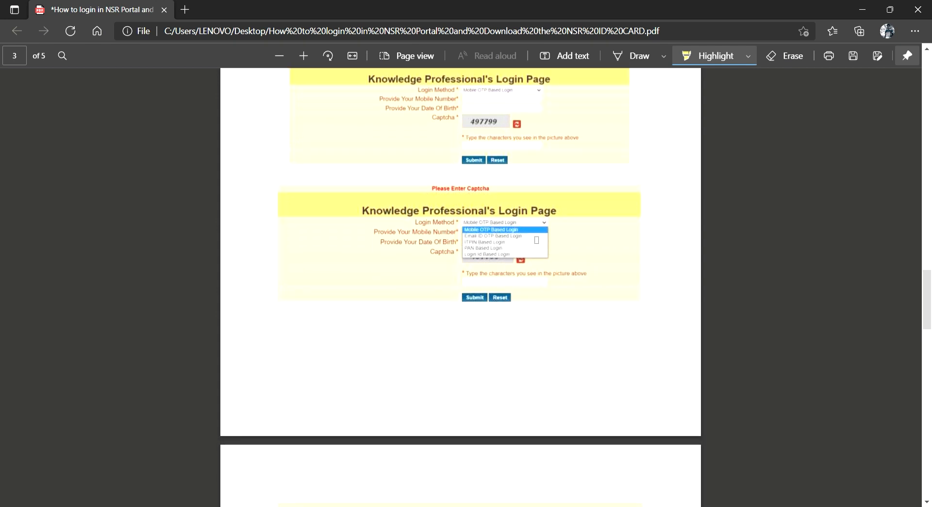
{"action": "scroll", "scroll_direction": "down", "scroll_amount": 3}
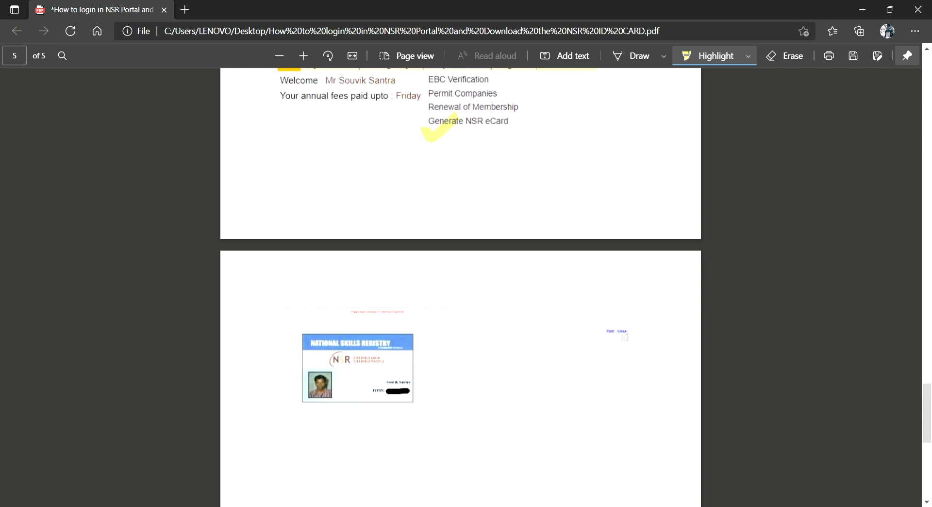